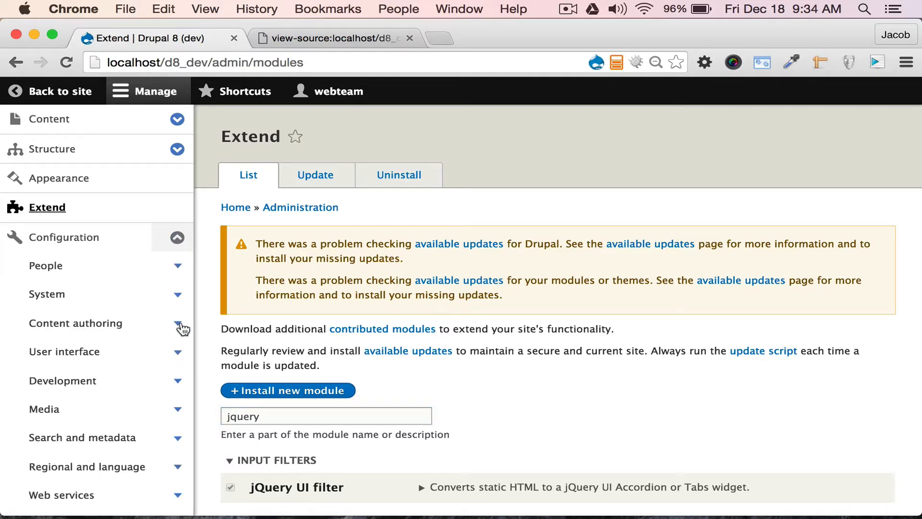
Reach the Text formats and editors page via Configuration > Content authoring.
click(177, 327)
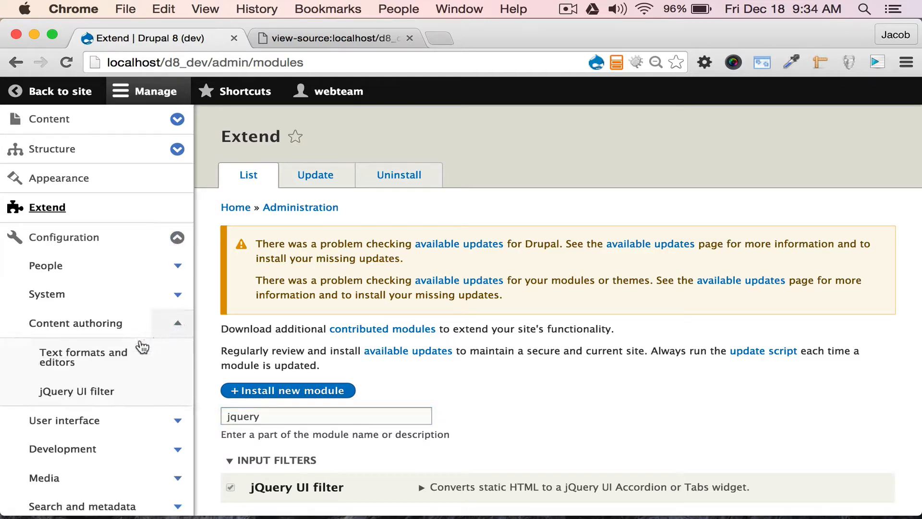
click(83, 357)
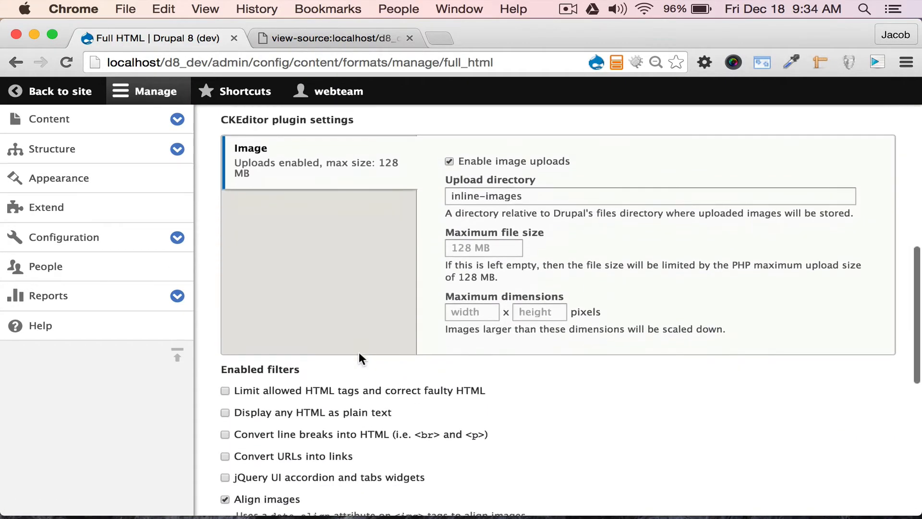
Enable the 'jQuery UI accordion and tabs widgets' filter and save the Full HTML format.
scroll(down, 3)
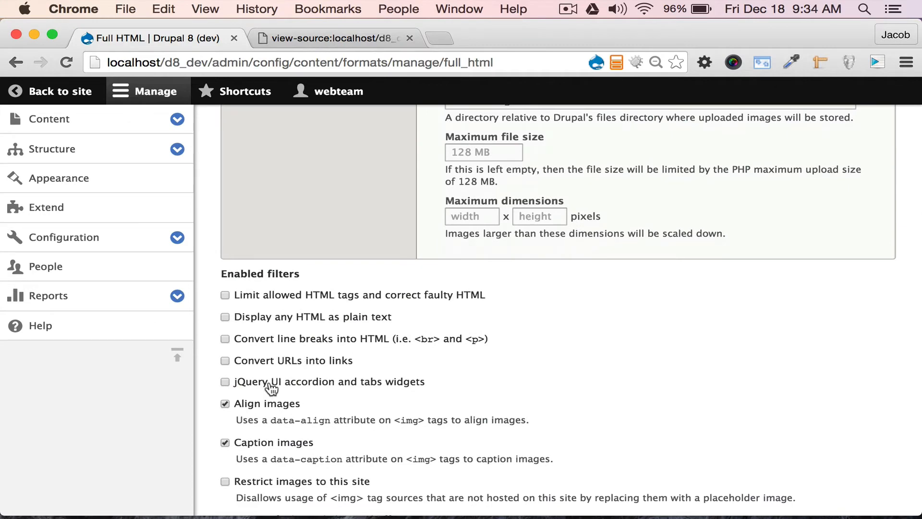
click(225, 381)
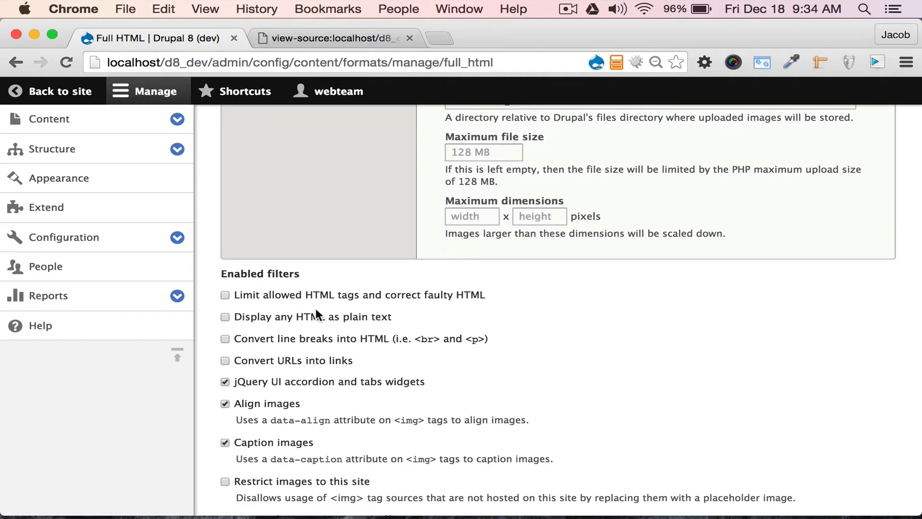
scroll(down, 3)
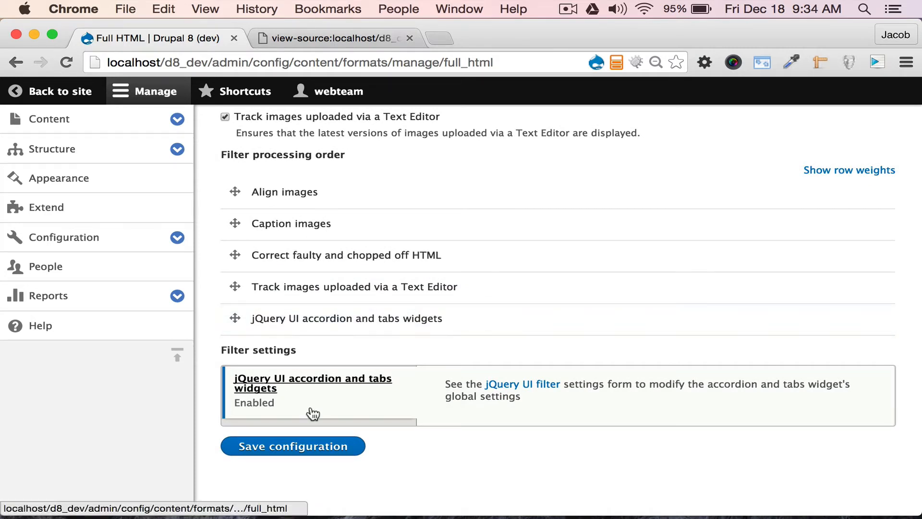
click(292, 445)
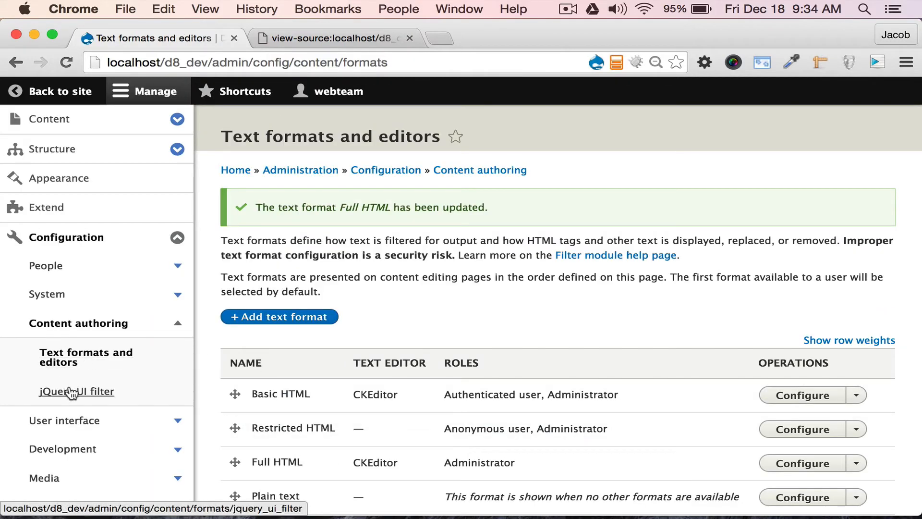
View the jQuery UI filter global settings with the Accordion and Tabs YAML options.
click(77, 391)
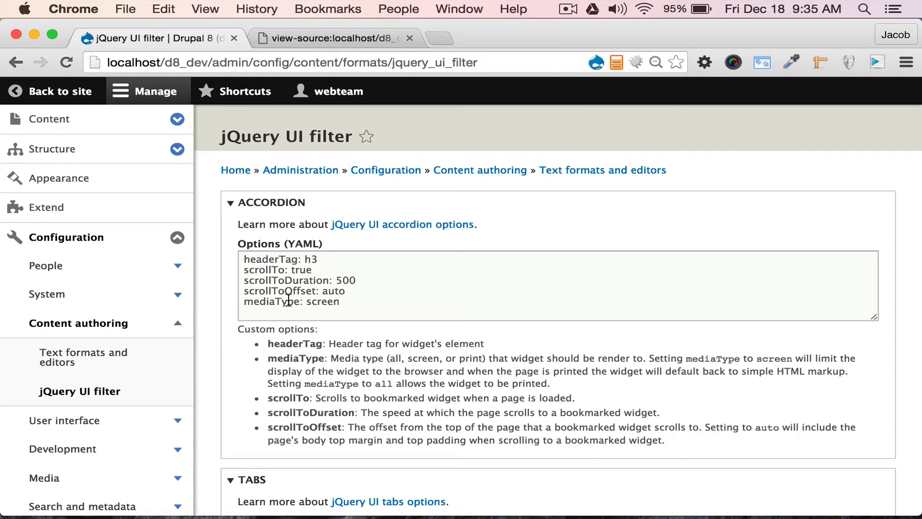
scroll(down, 3)
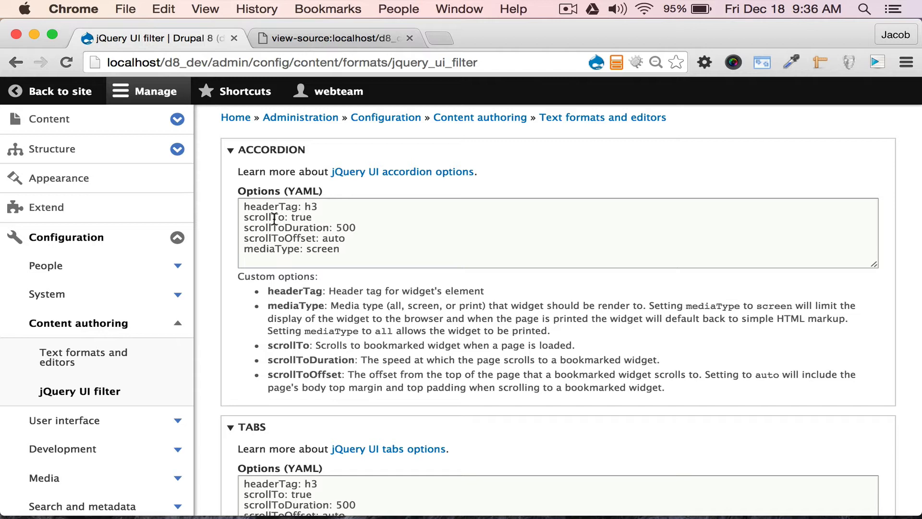
mouse_move(276, 205)
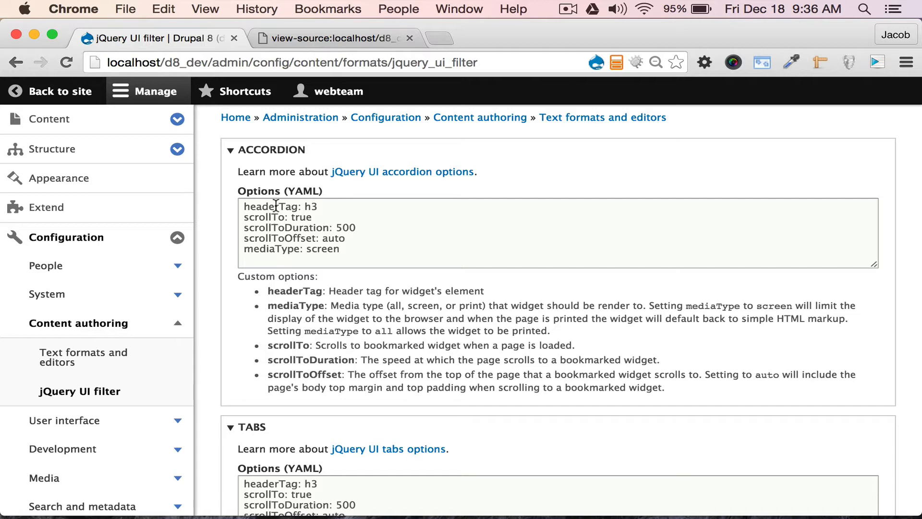
Add a new Basic page titled 'jQuery UI Filter' from the Shortcuts menu.
click(236, 90)
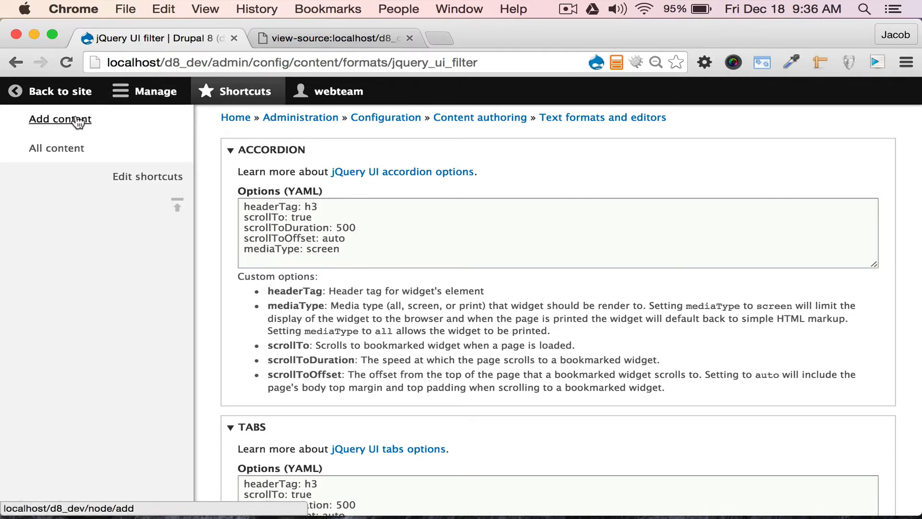
click(60, 119)
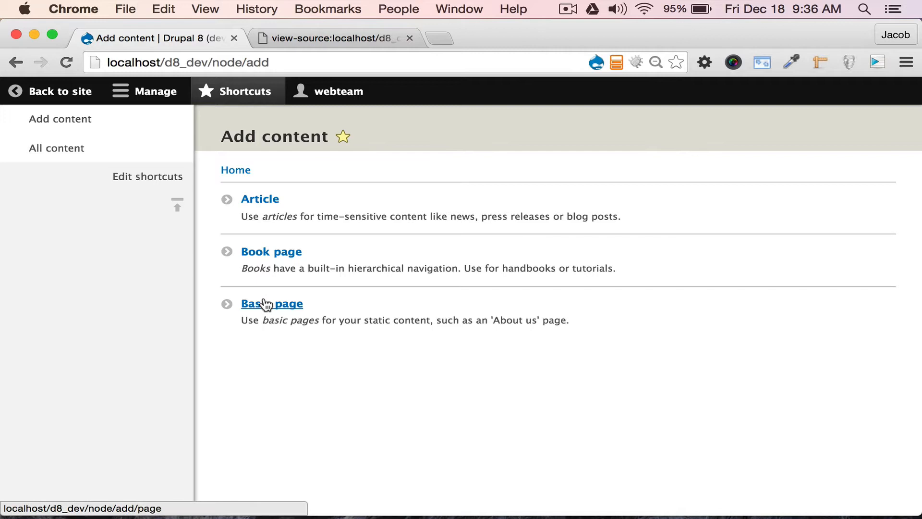
click(272, 304)
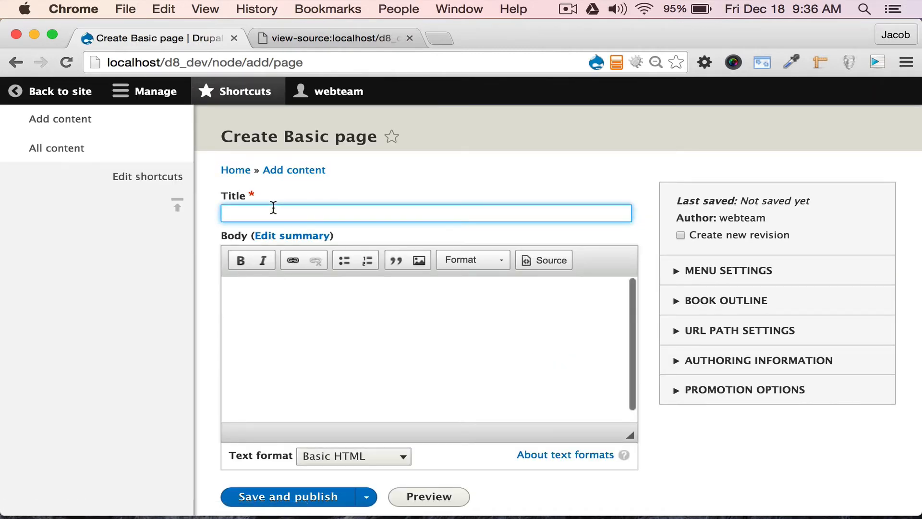
text(jQuery UI Filter)
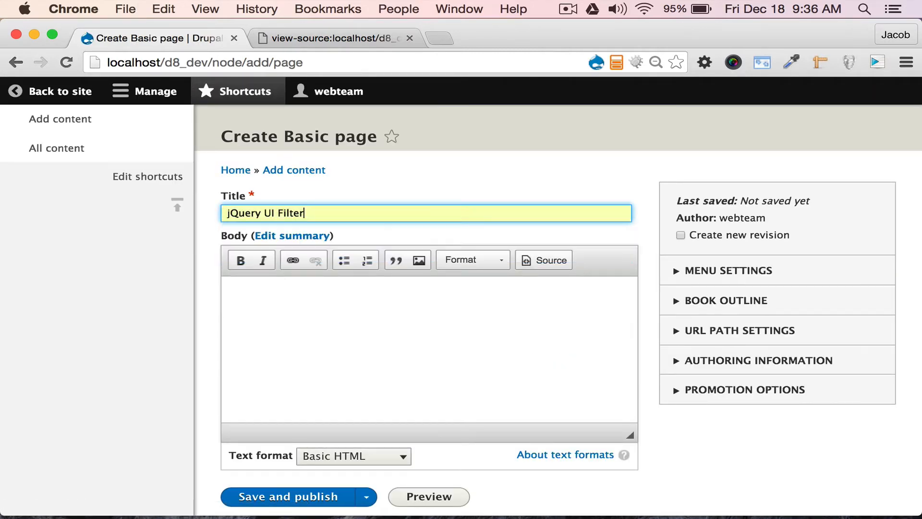
Set the body text format to Full HTML.
click(352, 455)
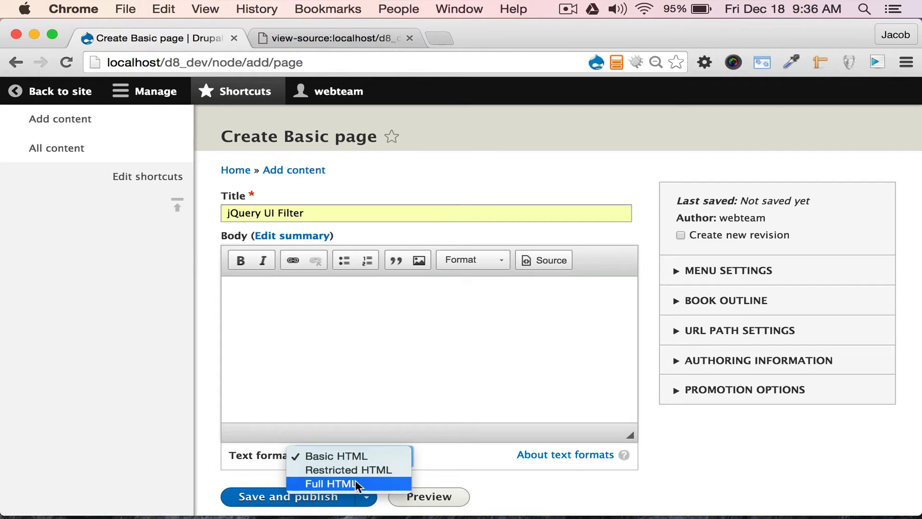
click(334, 483)
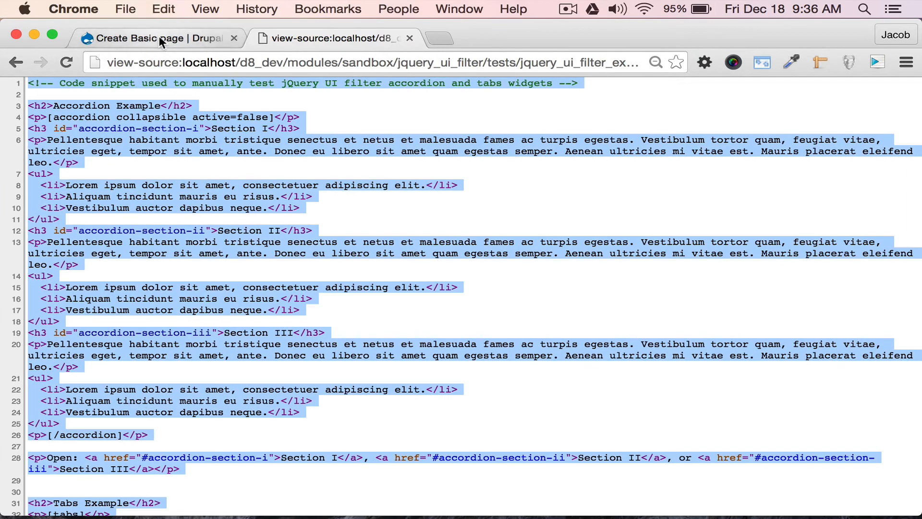
Paste the [accordion] and [tabs] example markup into the body and review it in rich text view.
click(152, 37)
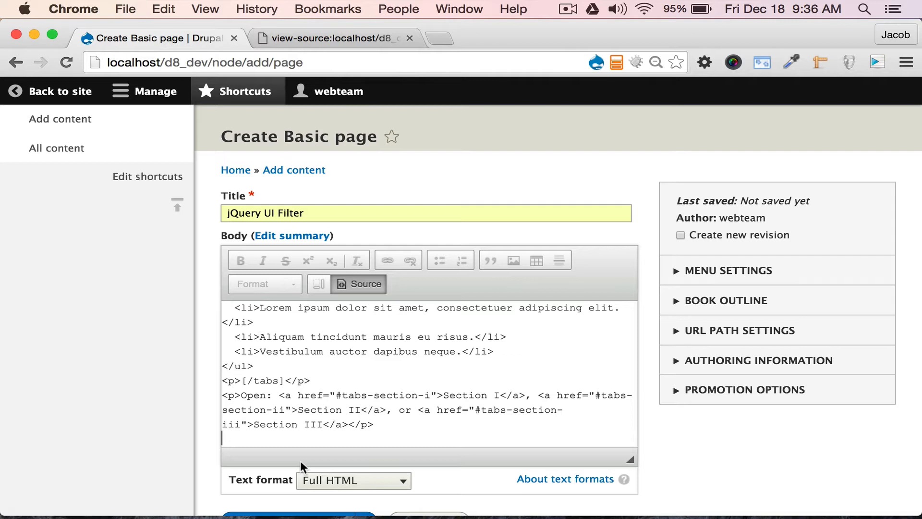
click(357, 284)
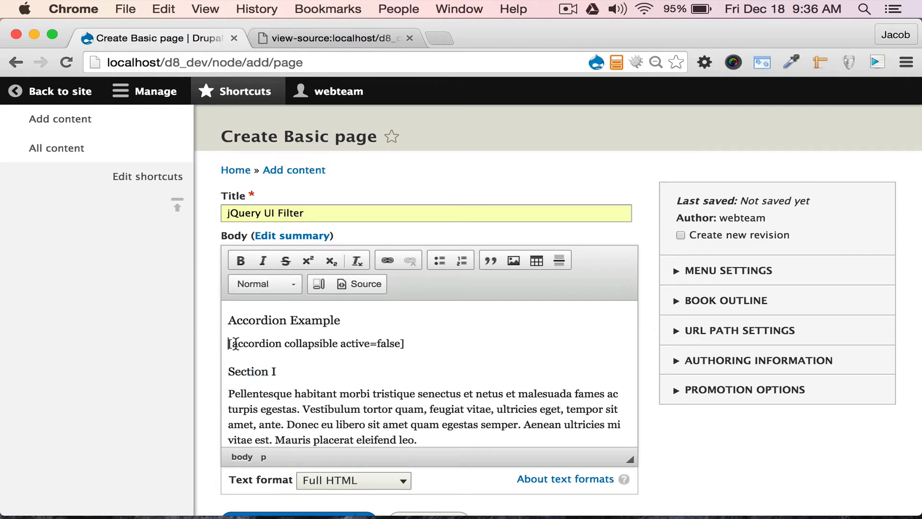
scroll(down, 3)
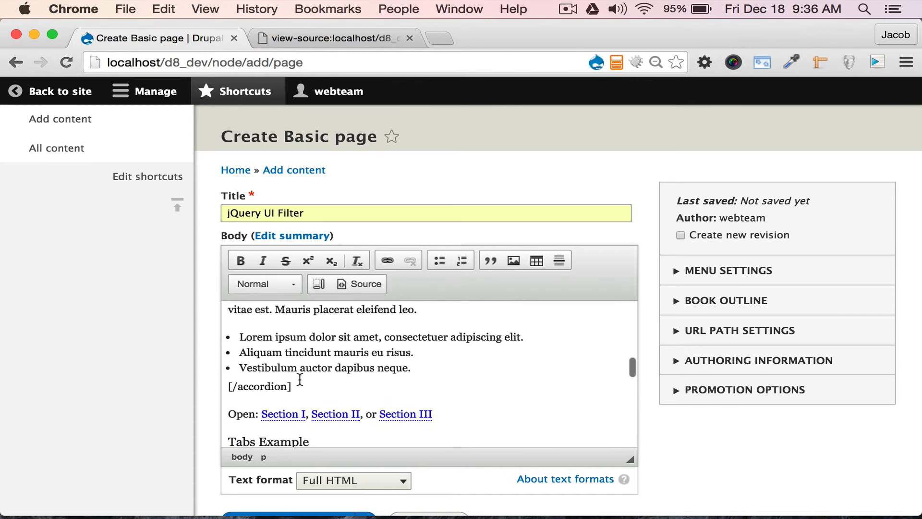
scroll(down, 3)
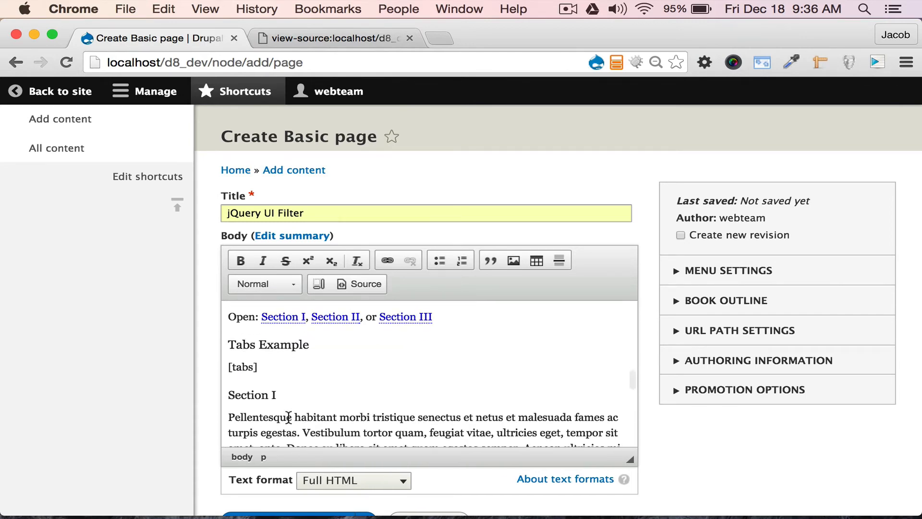
scroll(down, 3)
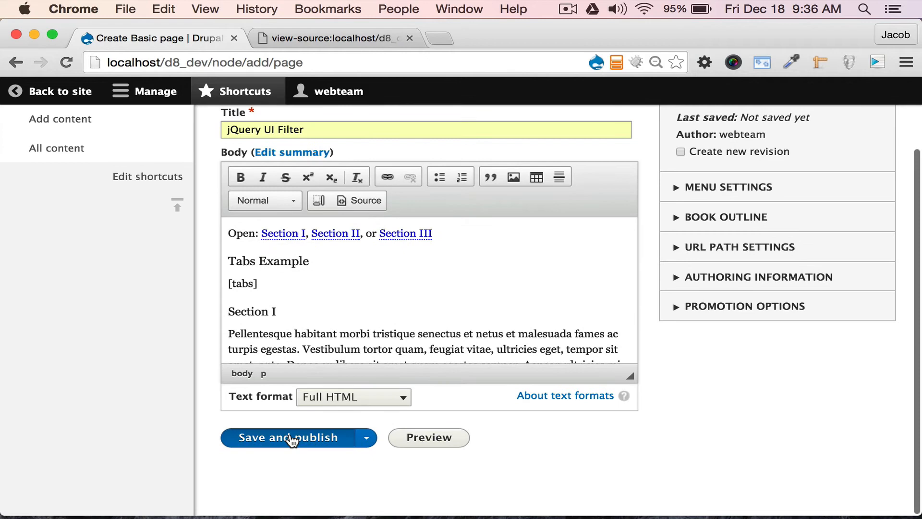
Save and publish the page, then check the rendered tabs section.
click(290, 437)
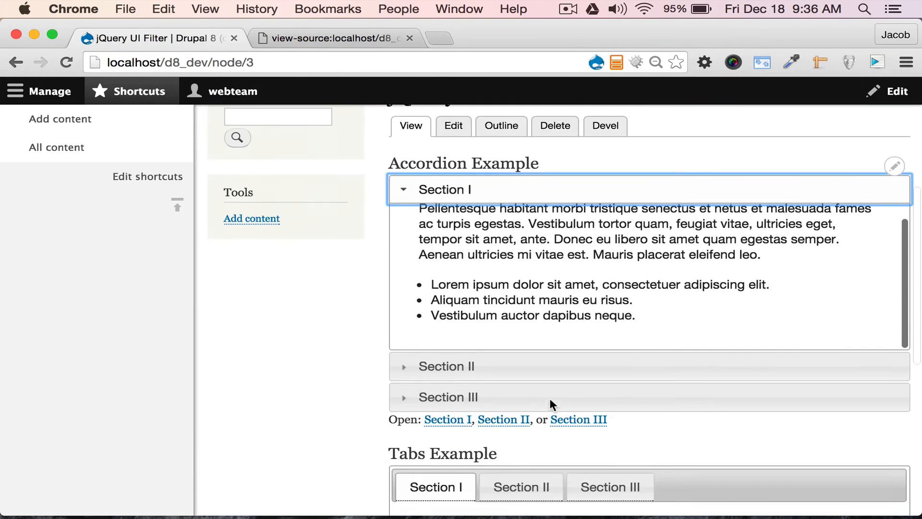
click(448, 397)
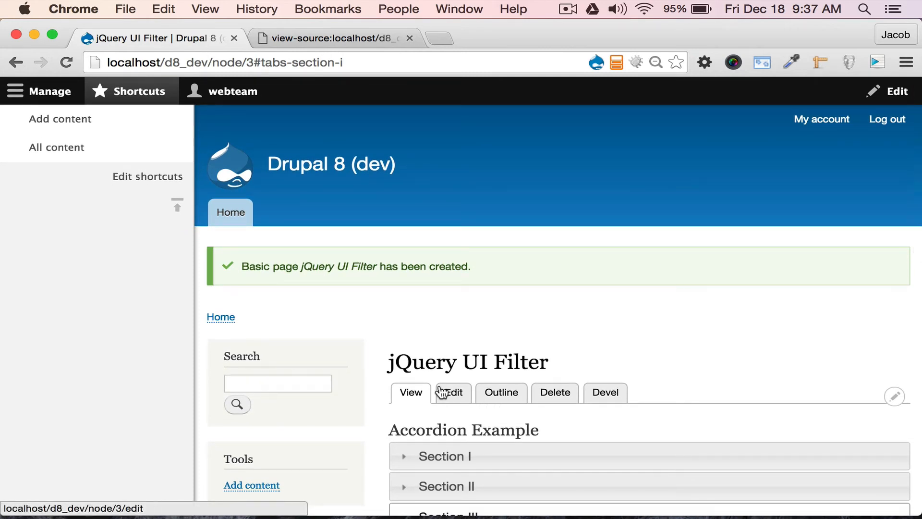
Edit the page and delete 'collapsible active=false' so the token reads plain [accordion].
click(450, 391)
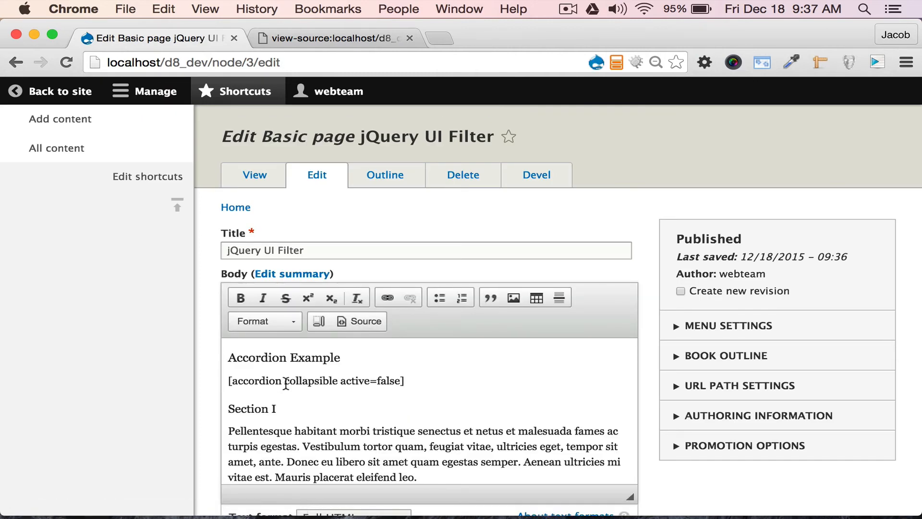
click(286, 380)
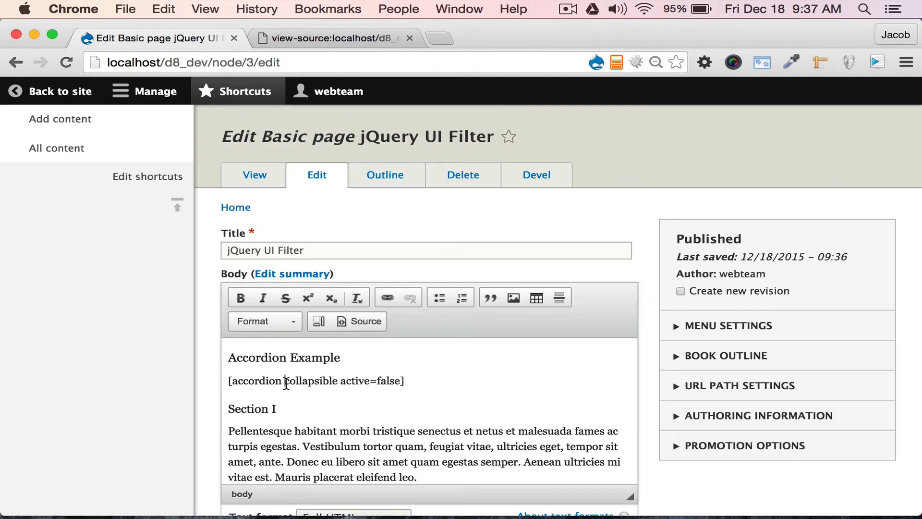
drag(284, 381, 403, 380)
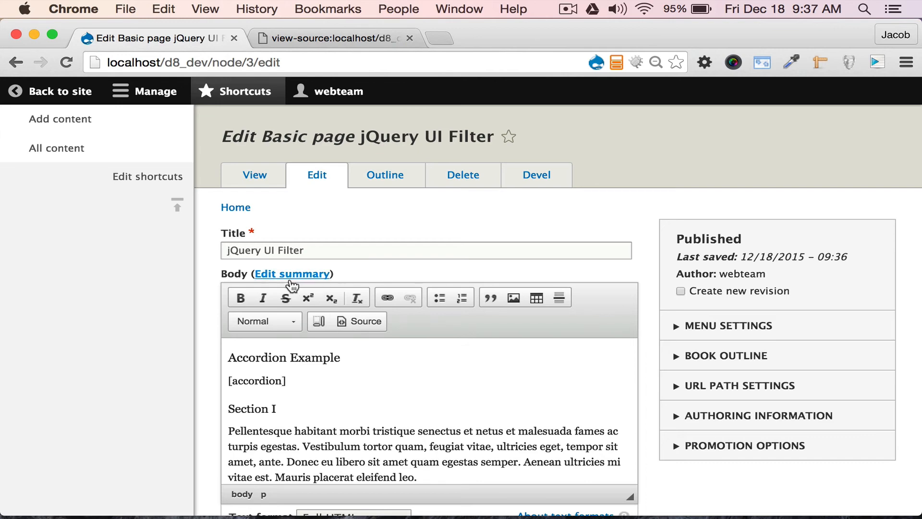
scroll(down, 3)
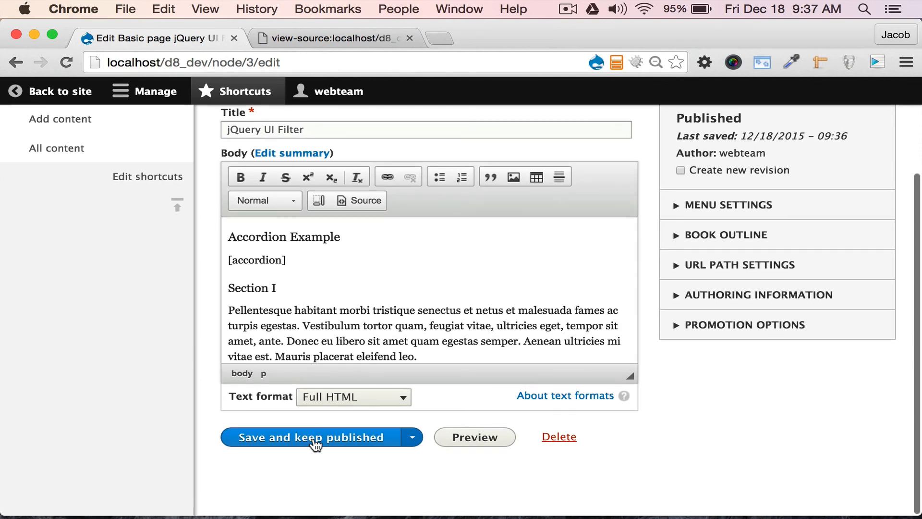
Save and keep published, then expand accordion Section II and Section III one at a time.
click(307, 437)
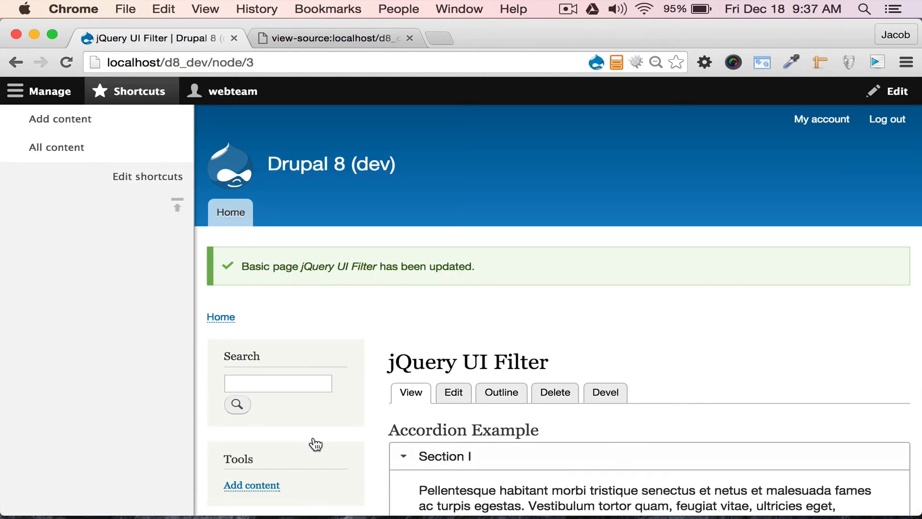
scroll(down, 3)
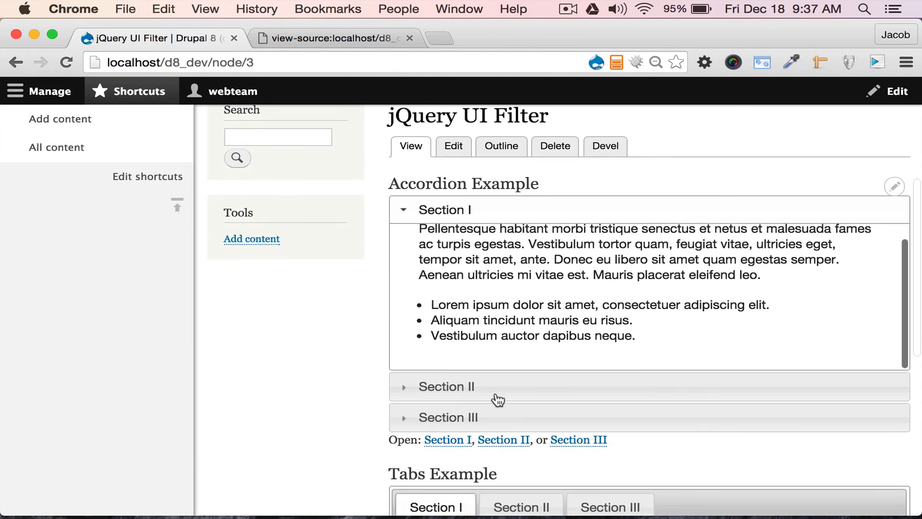
click(446, 386)
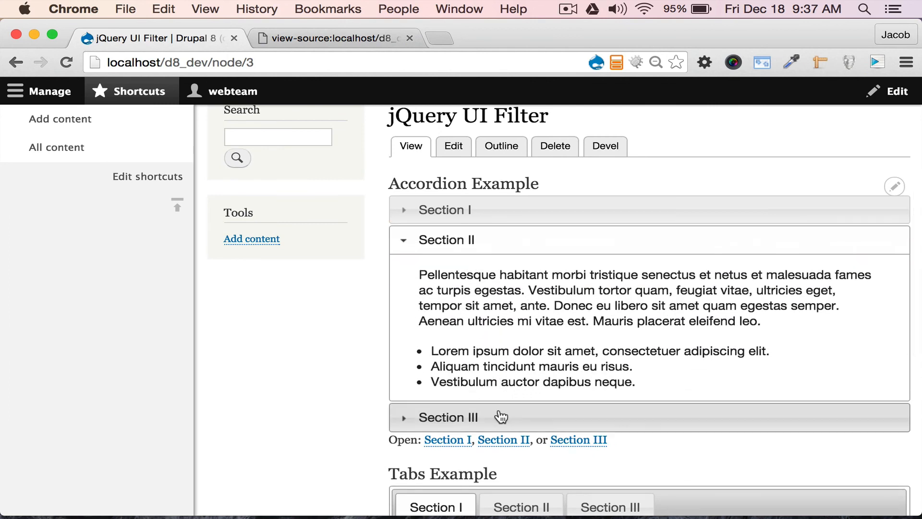
click(448, 417)
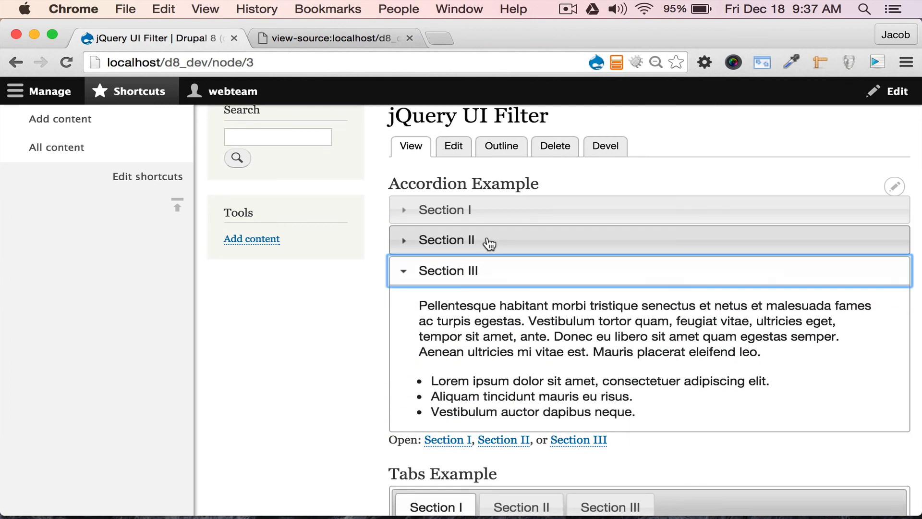